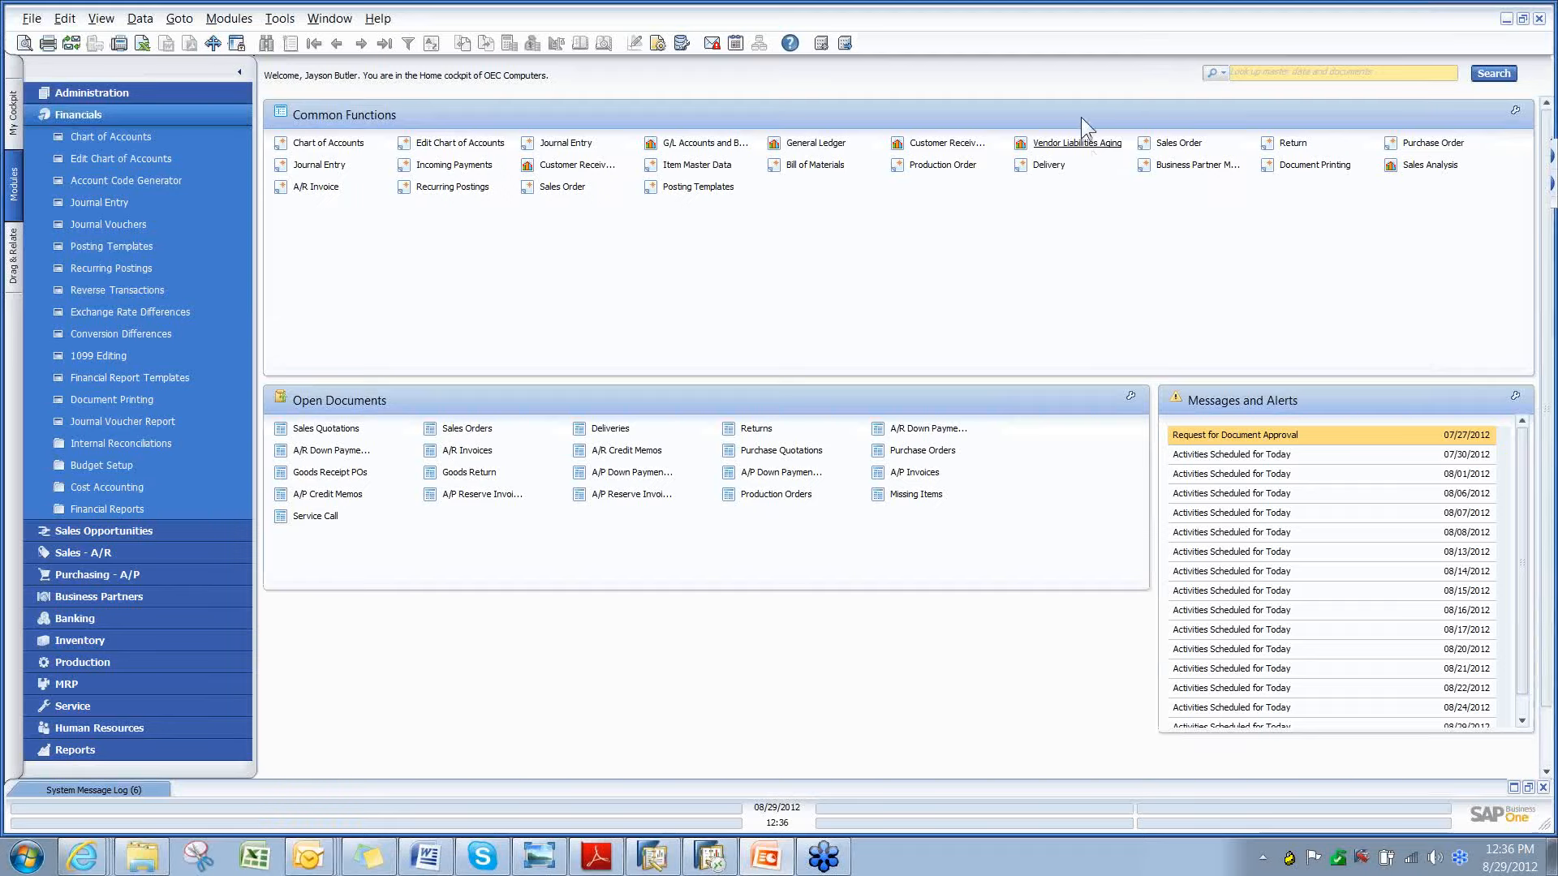
mouse_move(1303, 259)
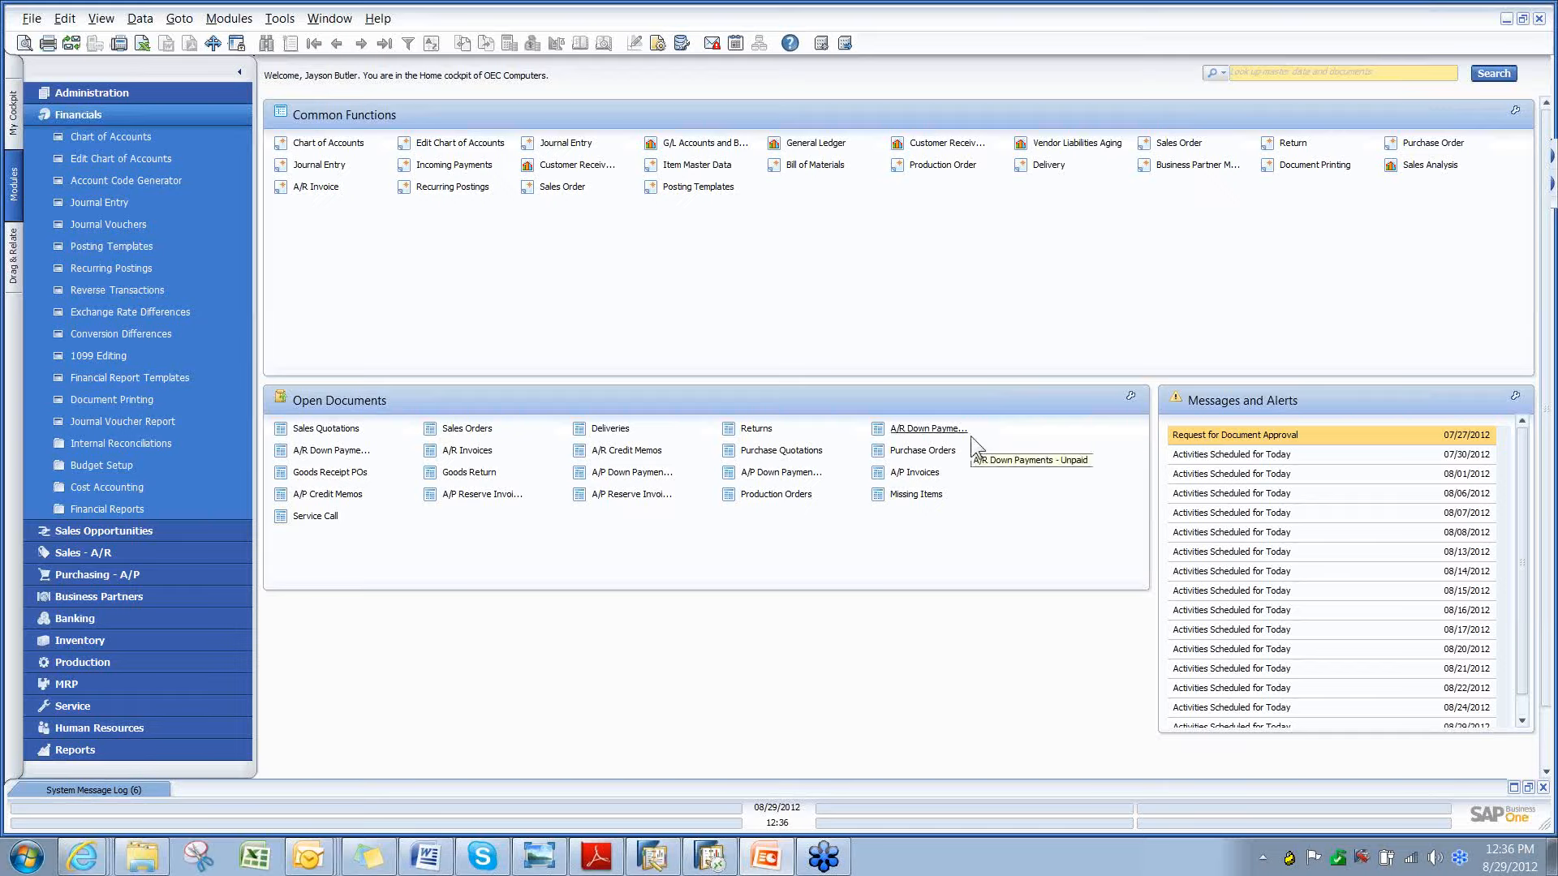
mouse_move(126, 180)
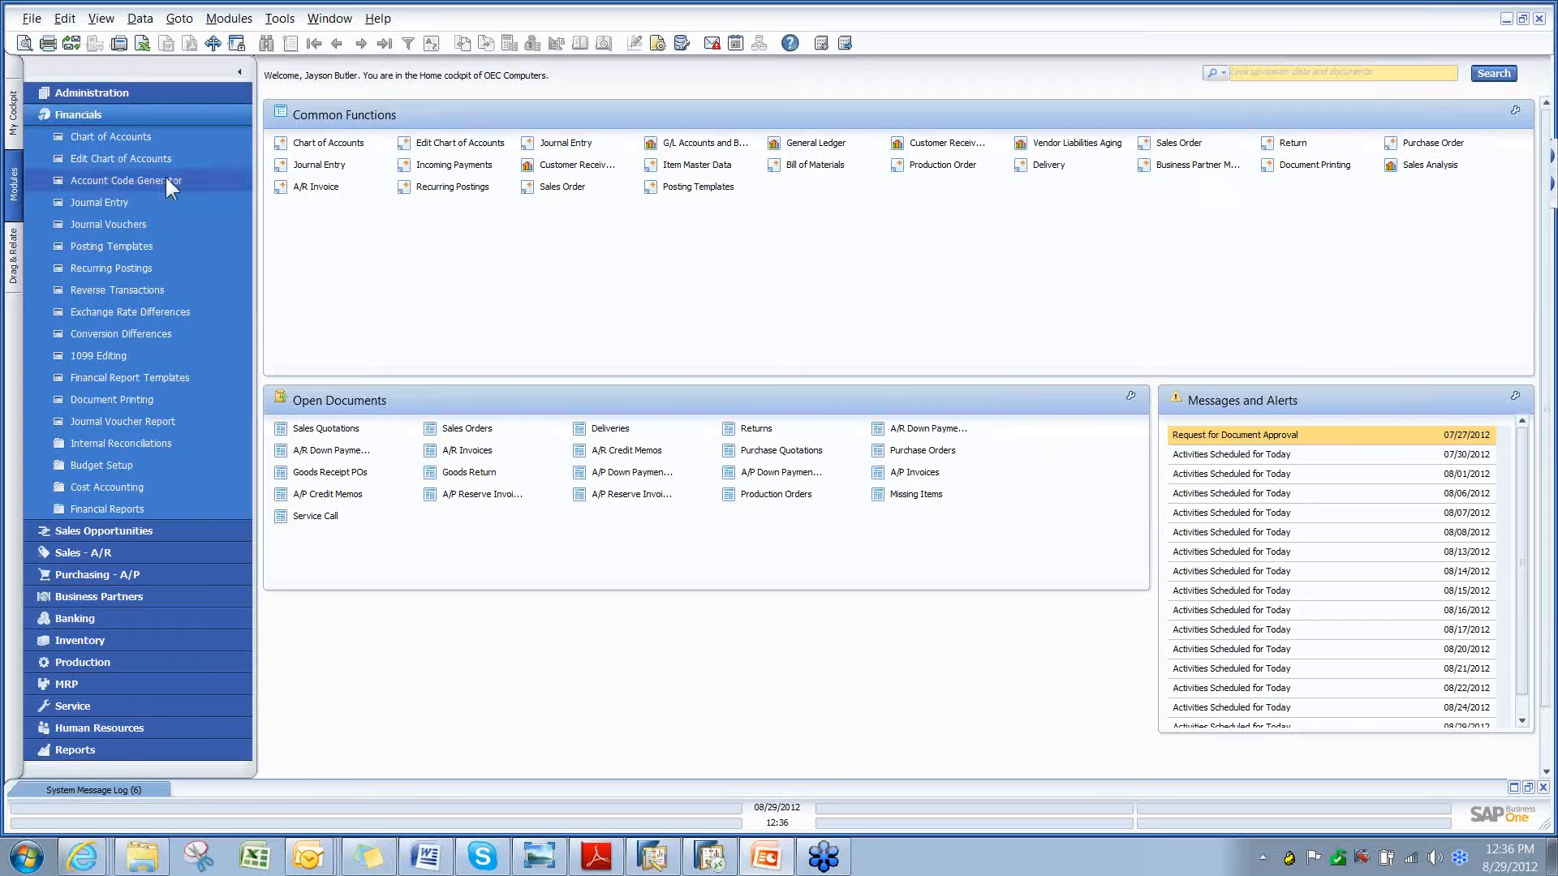
mouse_move(79, 120)
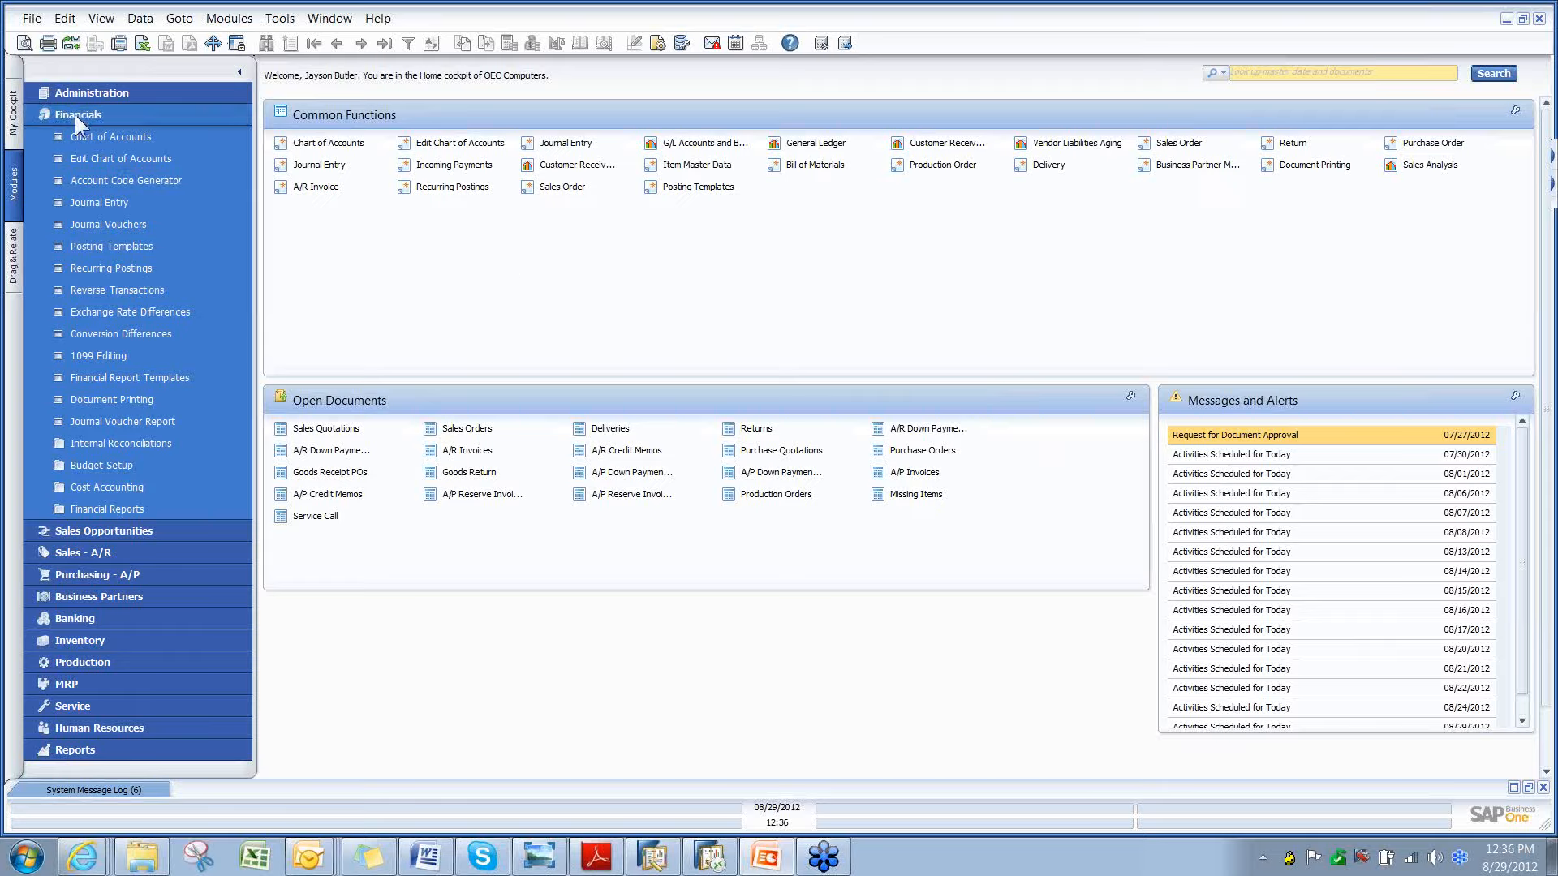
mouse_move(111, 268)
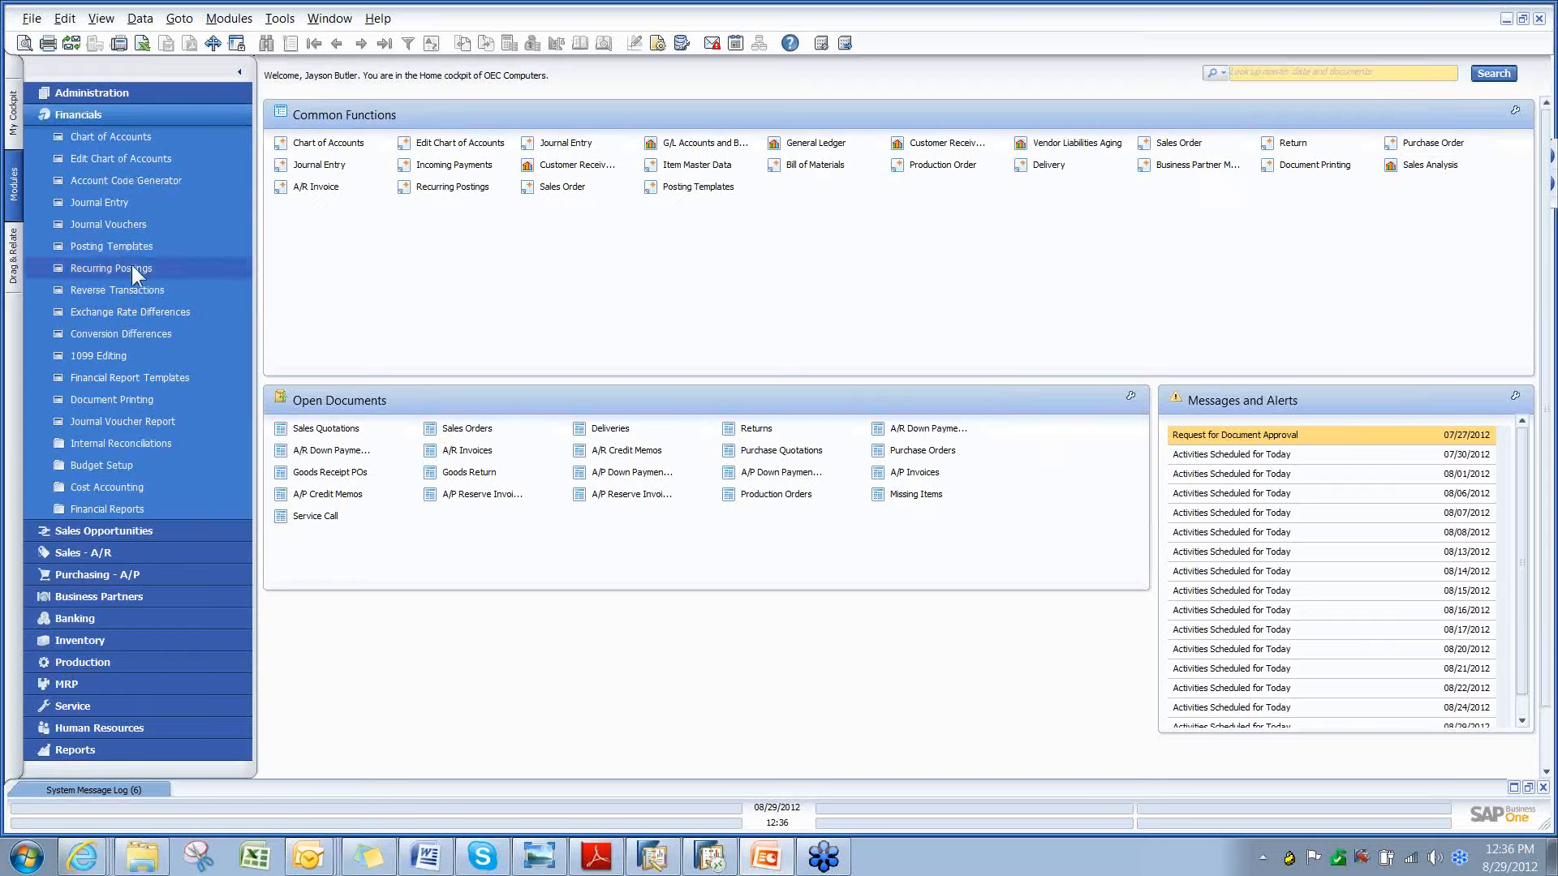
Bring up the PAYR accrued payroll recurring posting, balanced at $10,000 monthly on the 29th
click(110, 268)
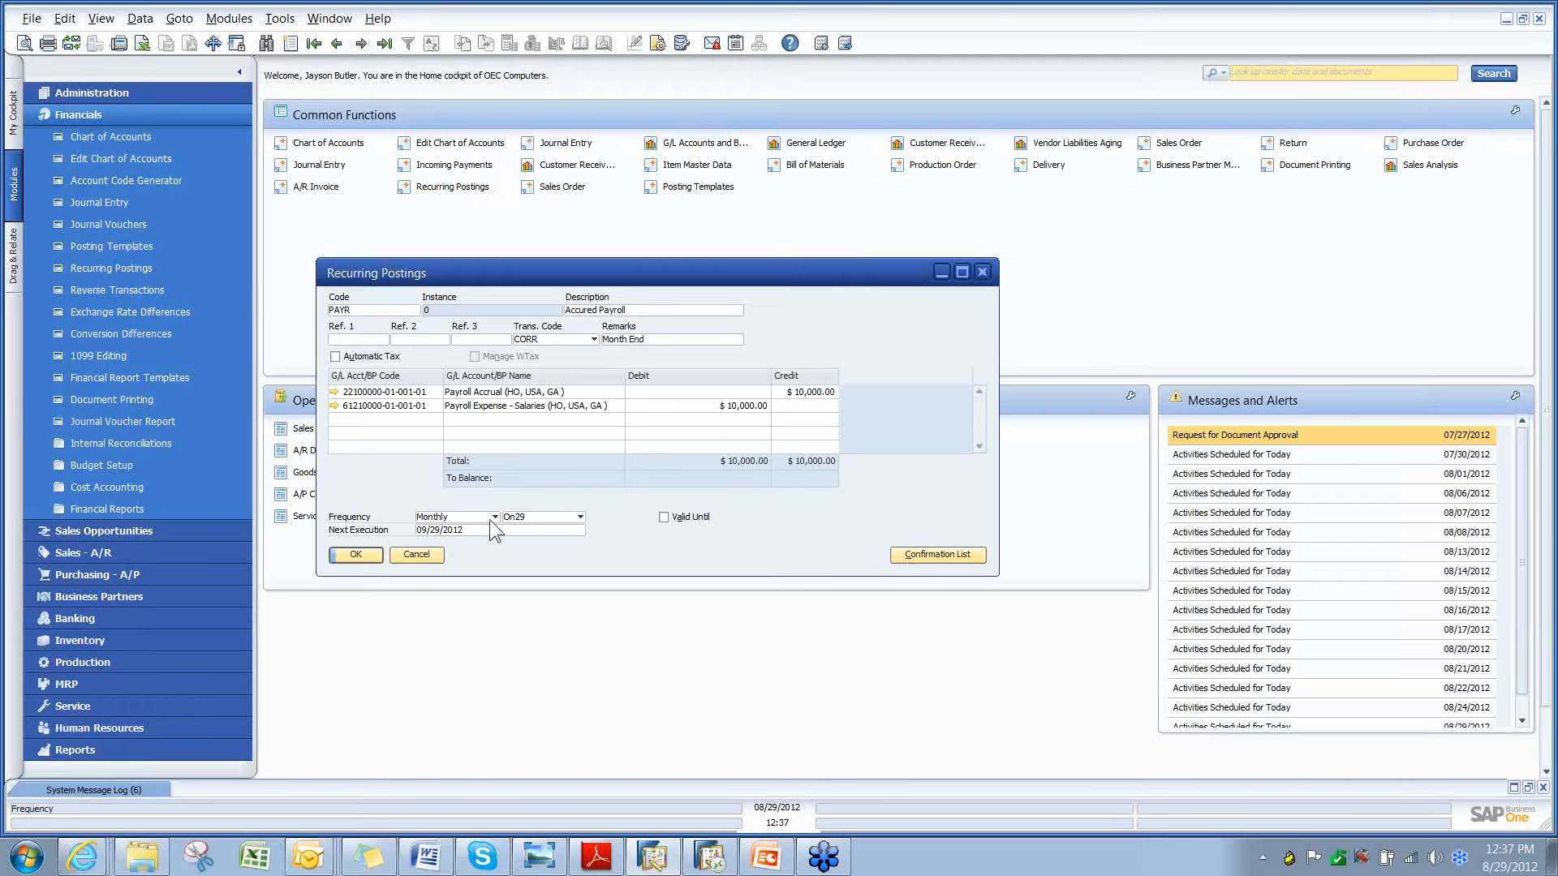
click(494, 517)
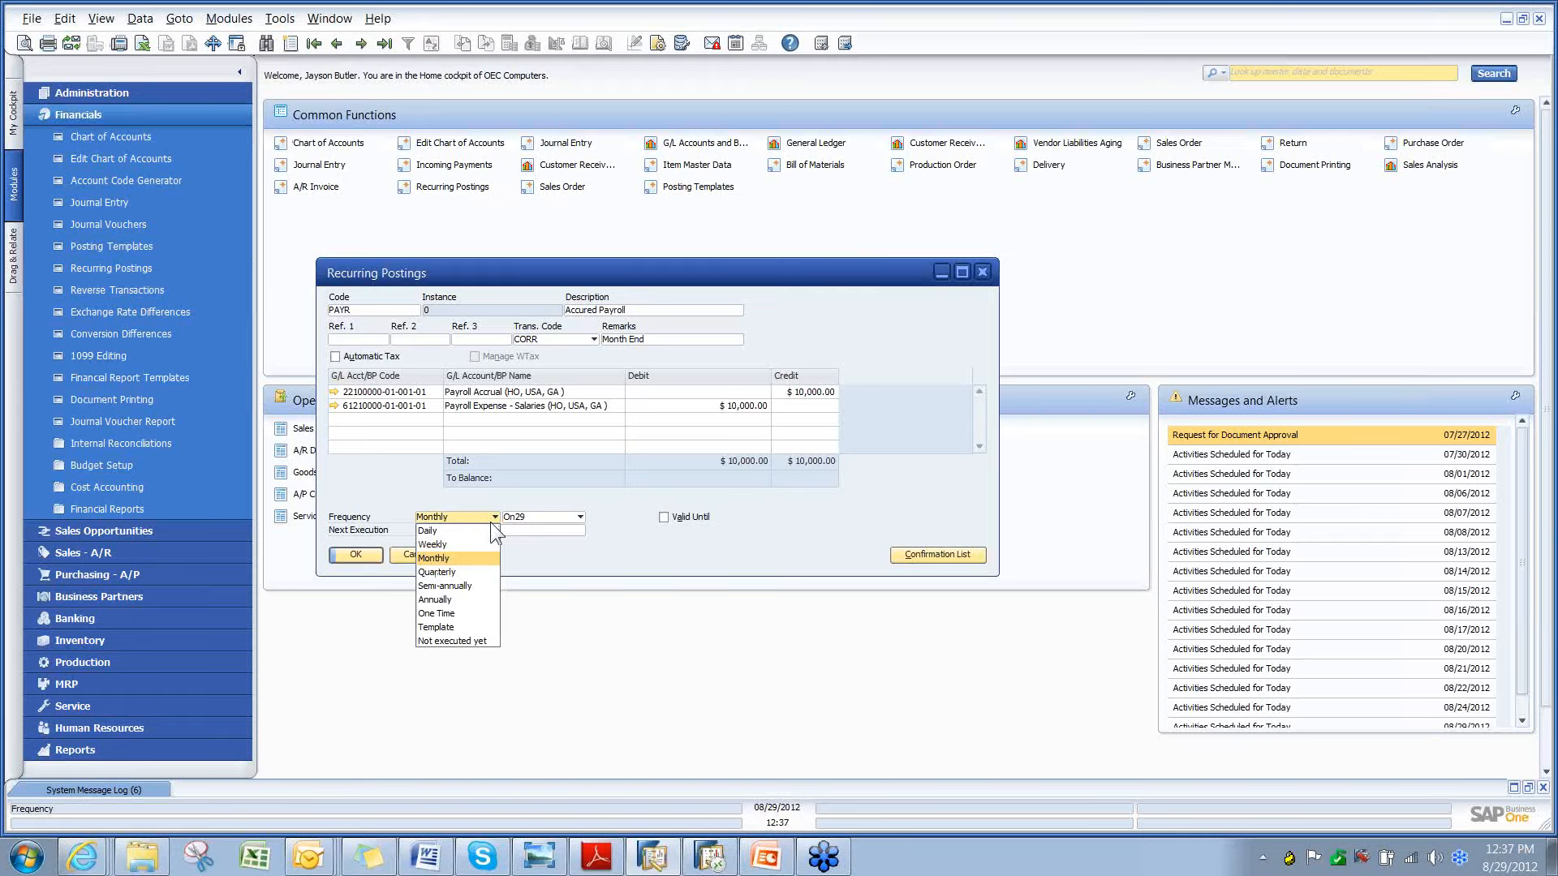
mouse_move(555, 496)
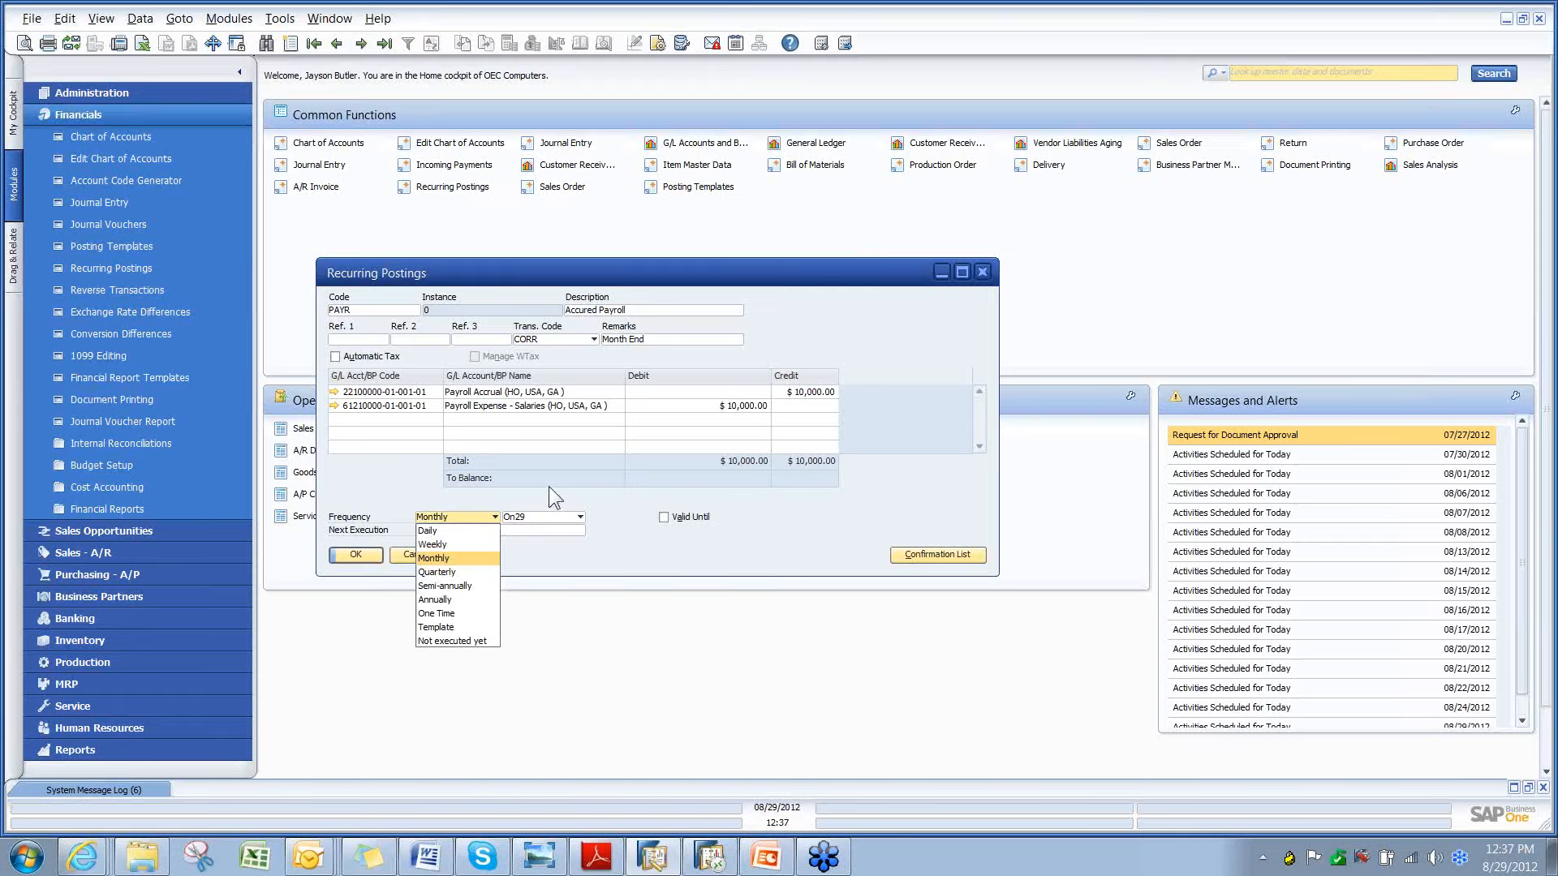
mouse_move(539, 467)
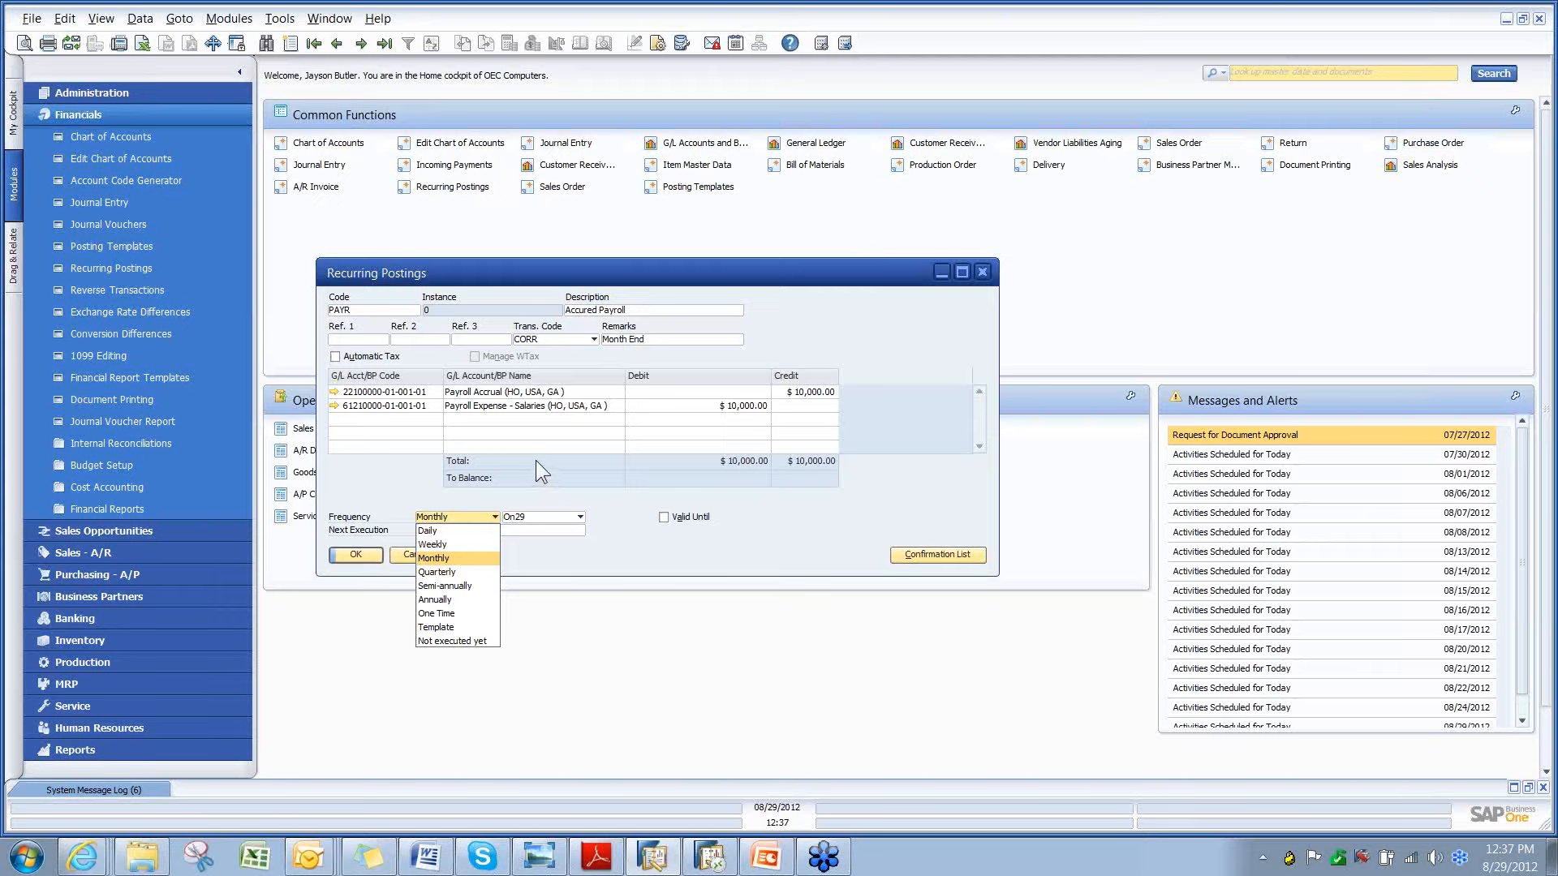
mouse_move(501, 481)
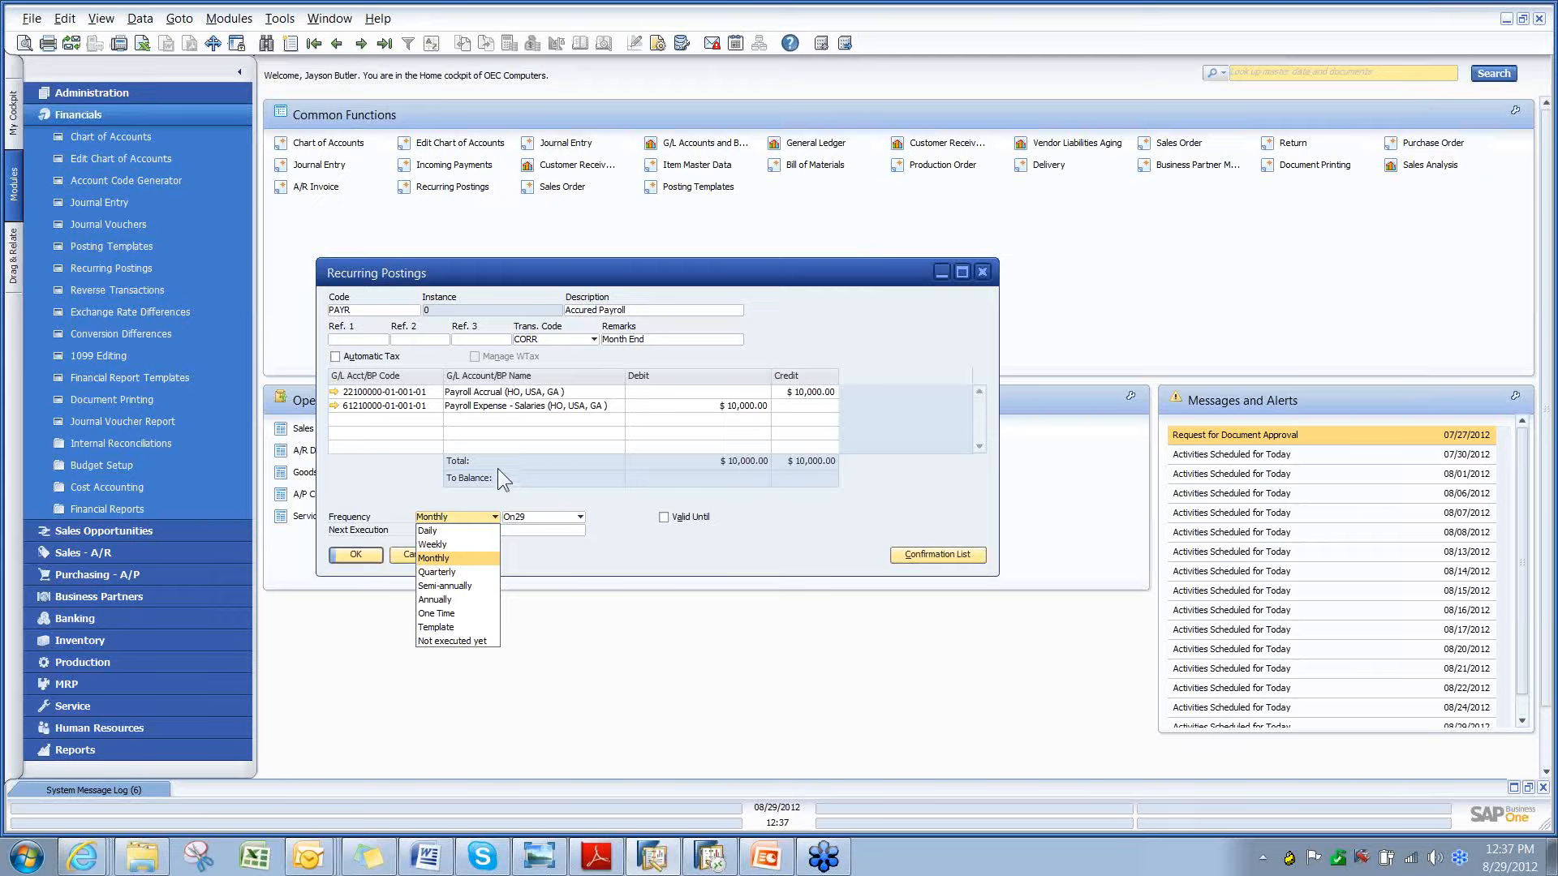
mouse_move(360, 329)
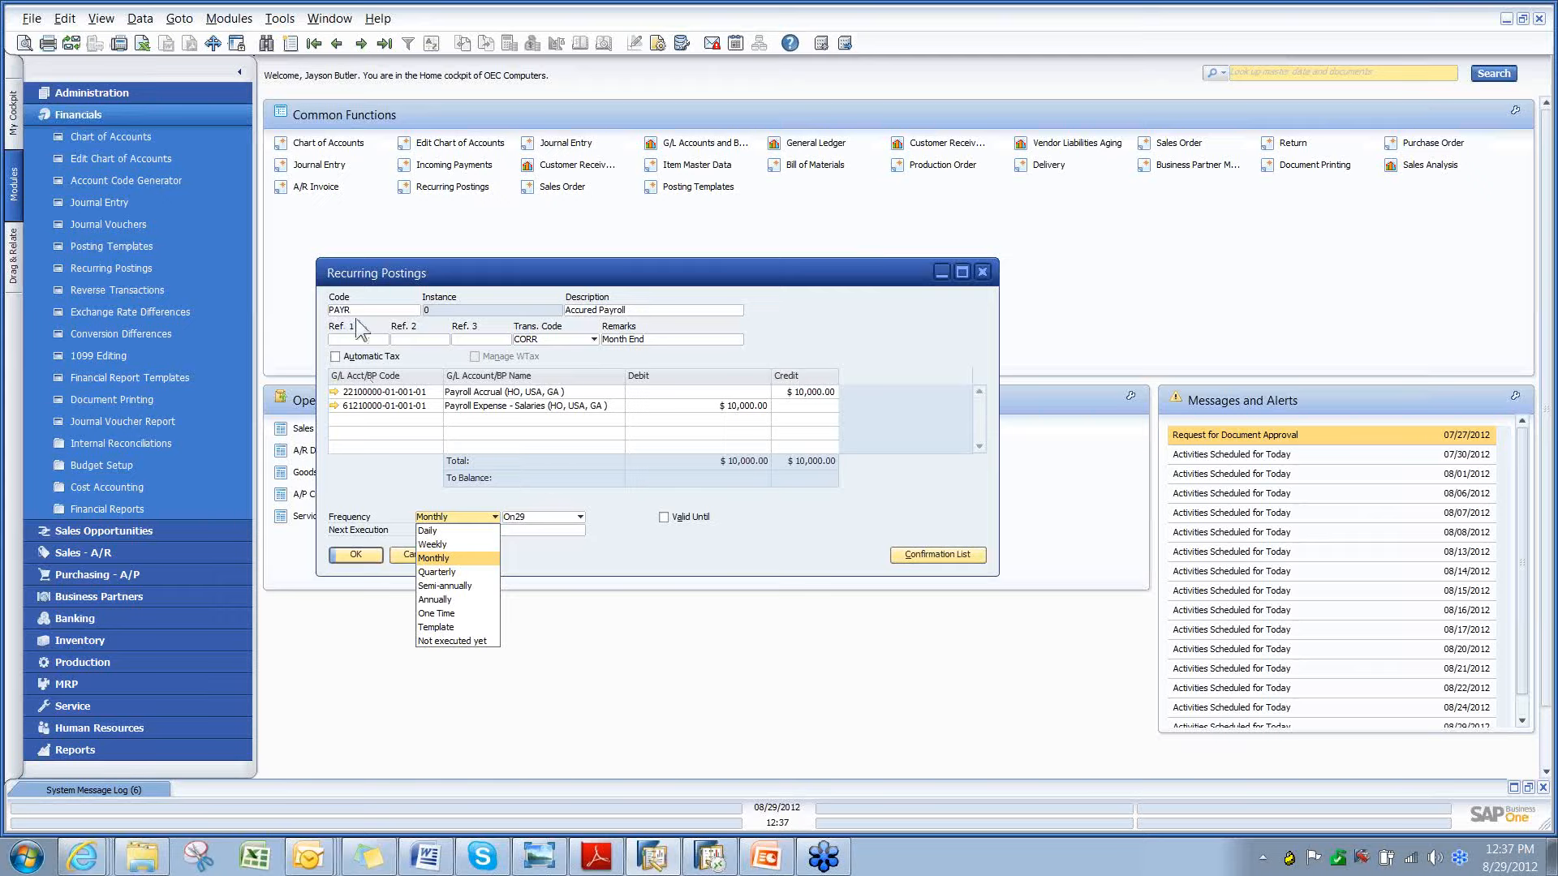
mouse_move(408, 417)
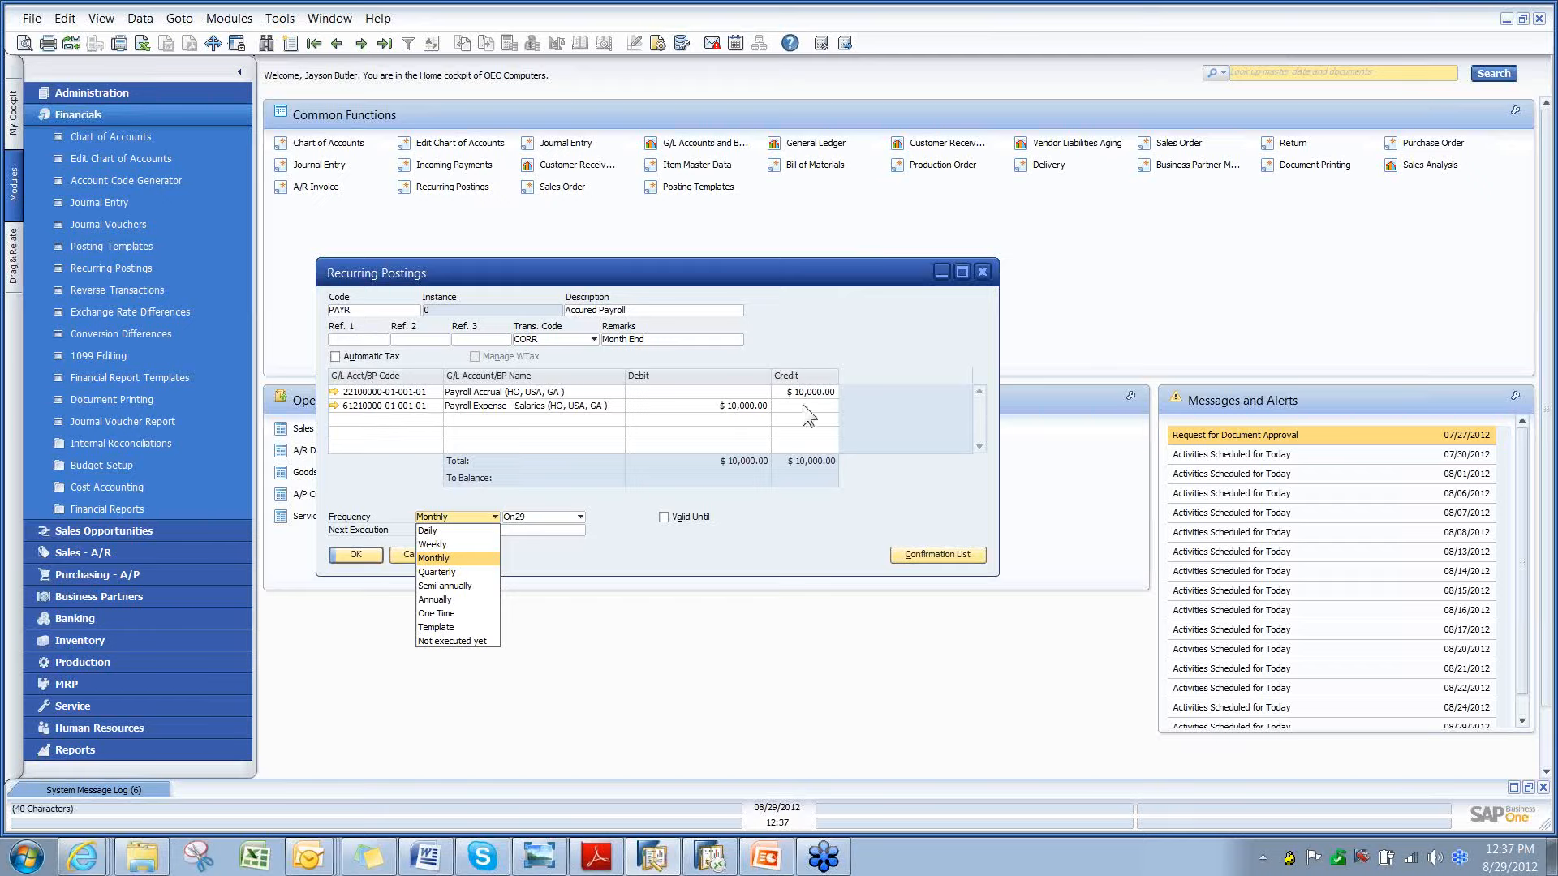
mouse_move(722, 449)
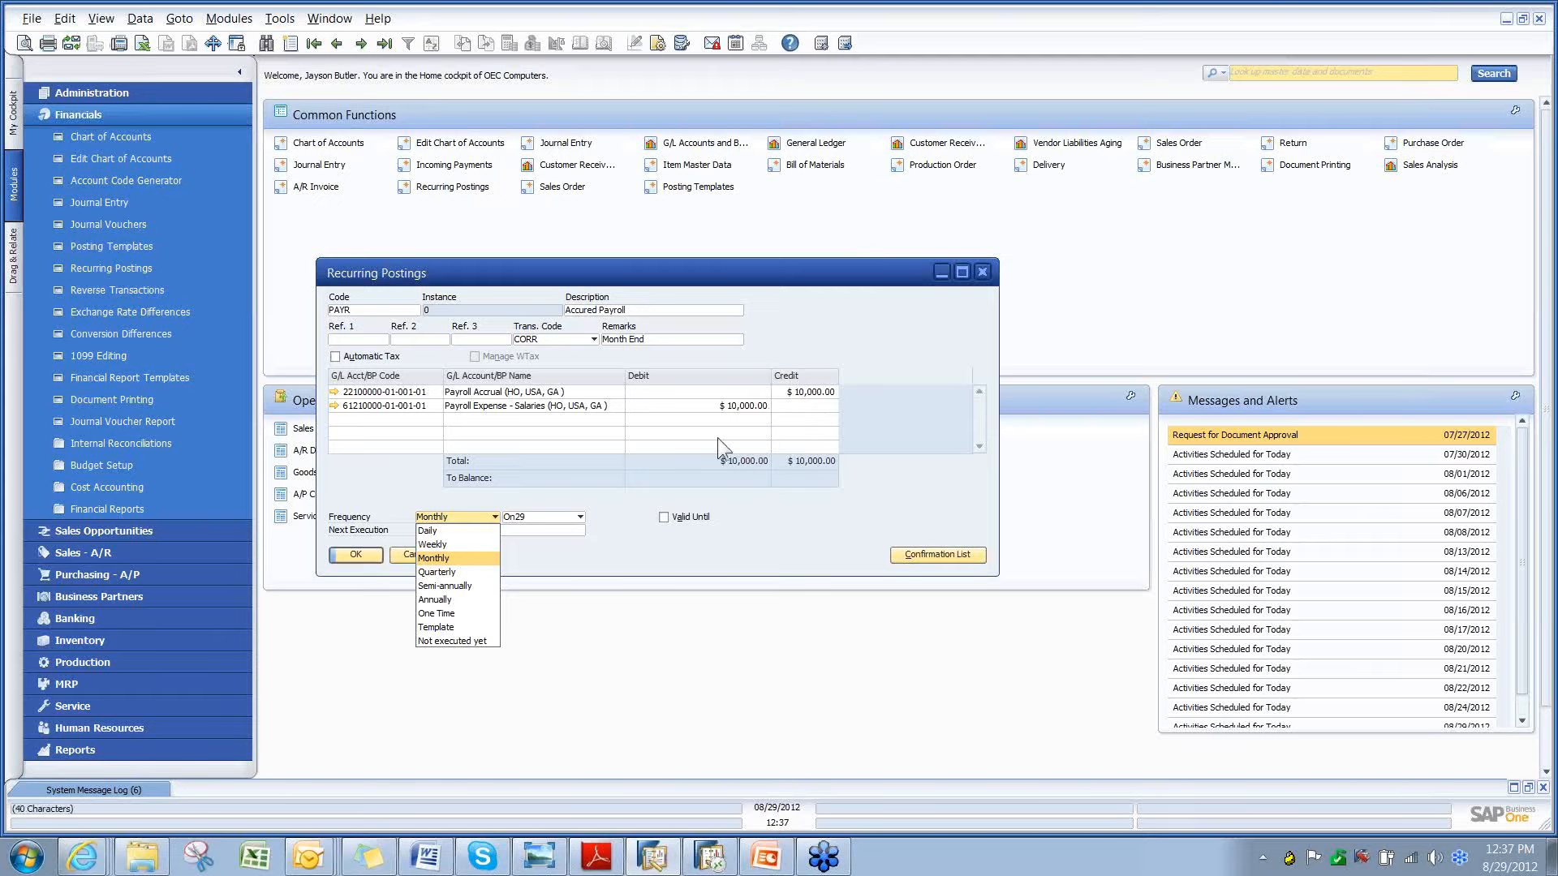
mouse_move(410, 417)
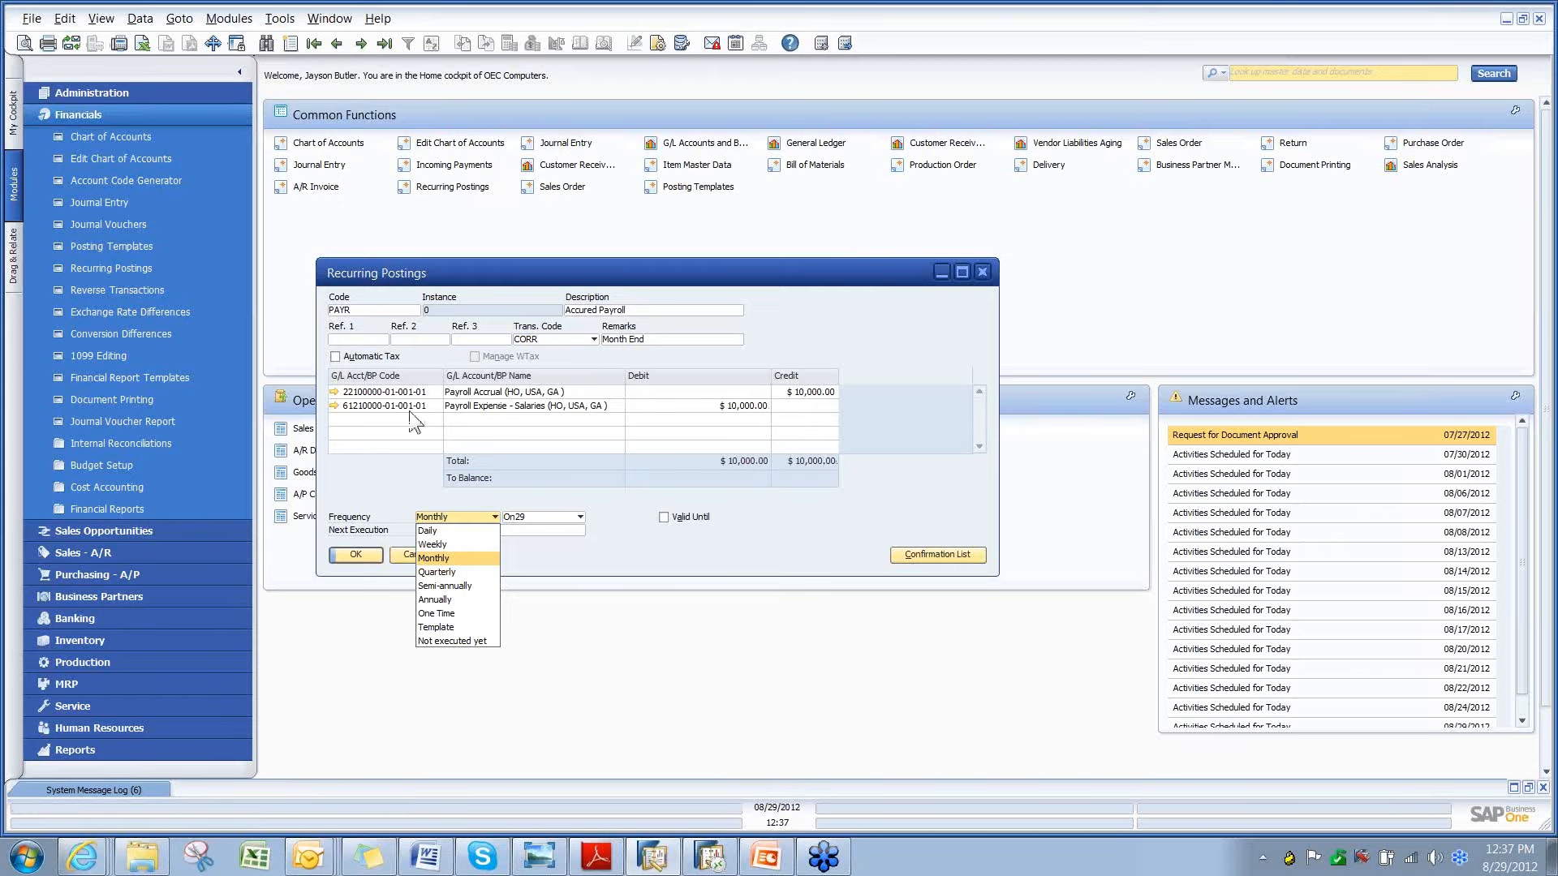
mouse_move(482, 424)
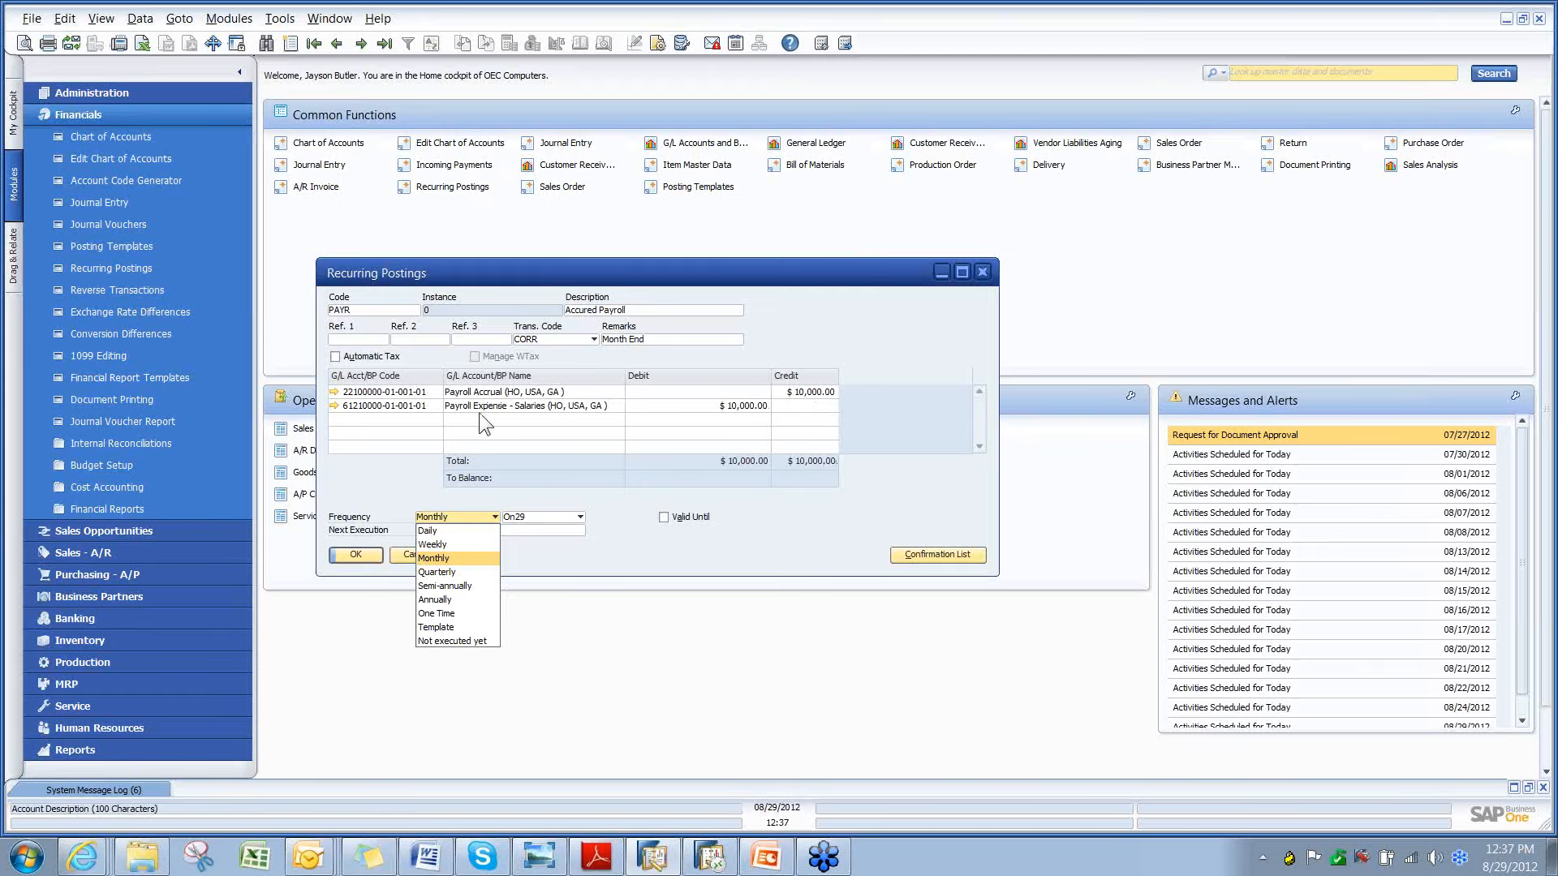
mouse_move(502, 422)
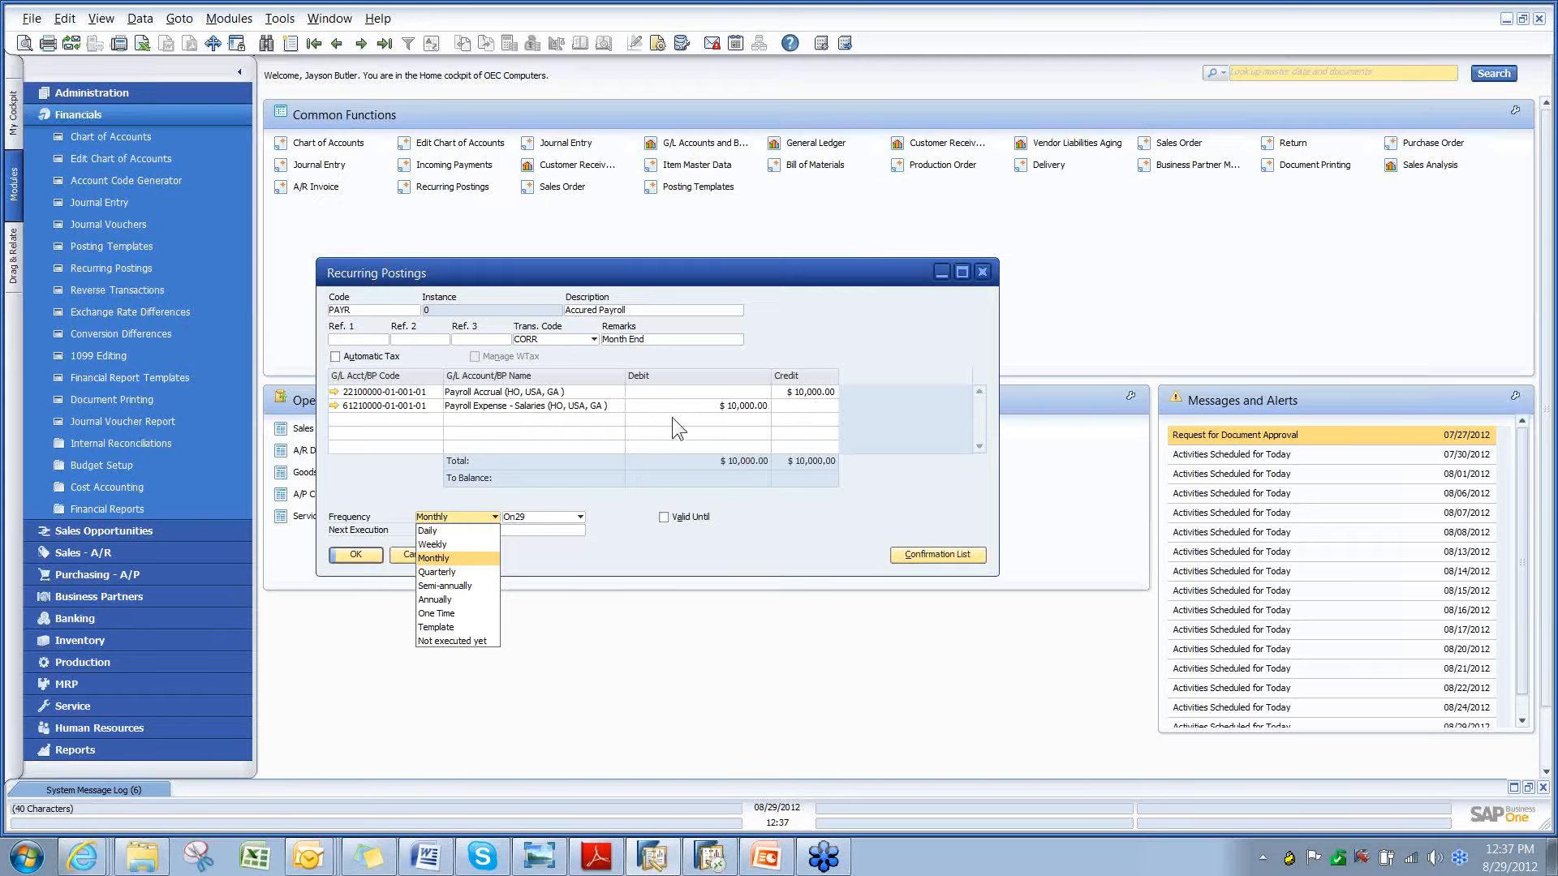
mouse_move(432, 544)
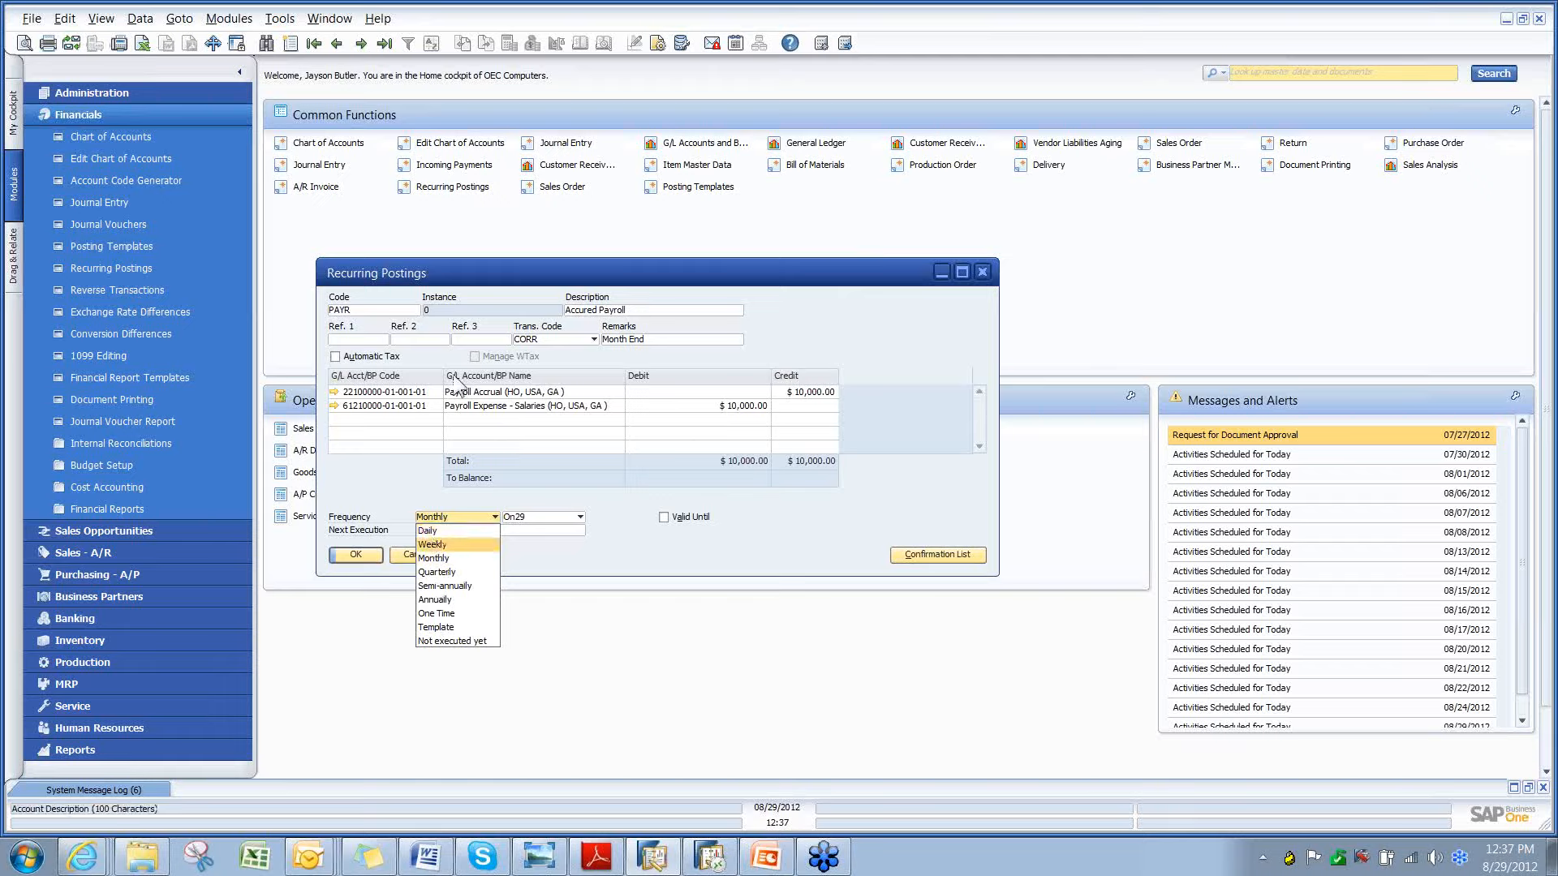
click(434, 557)
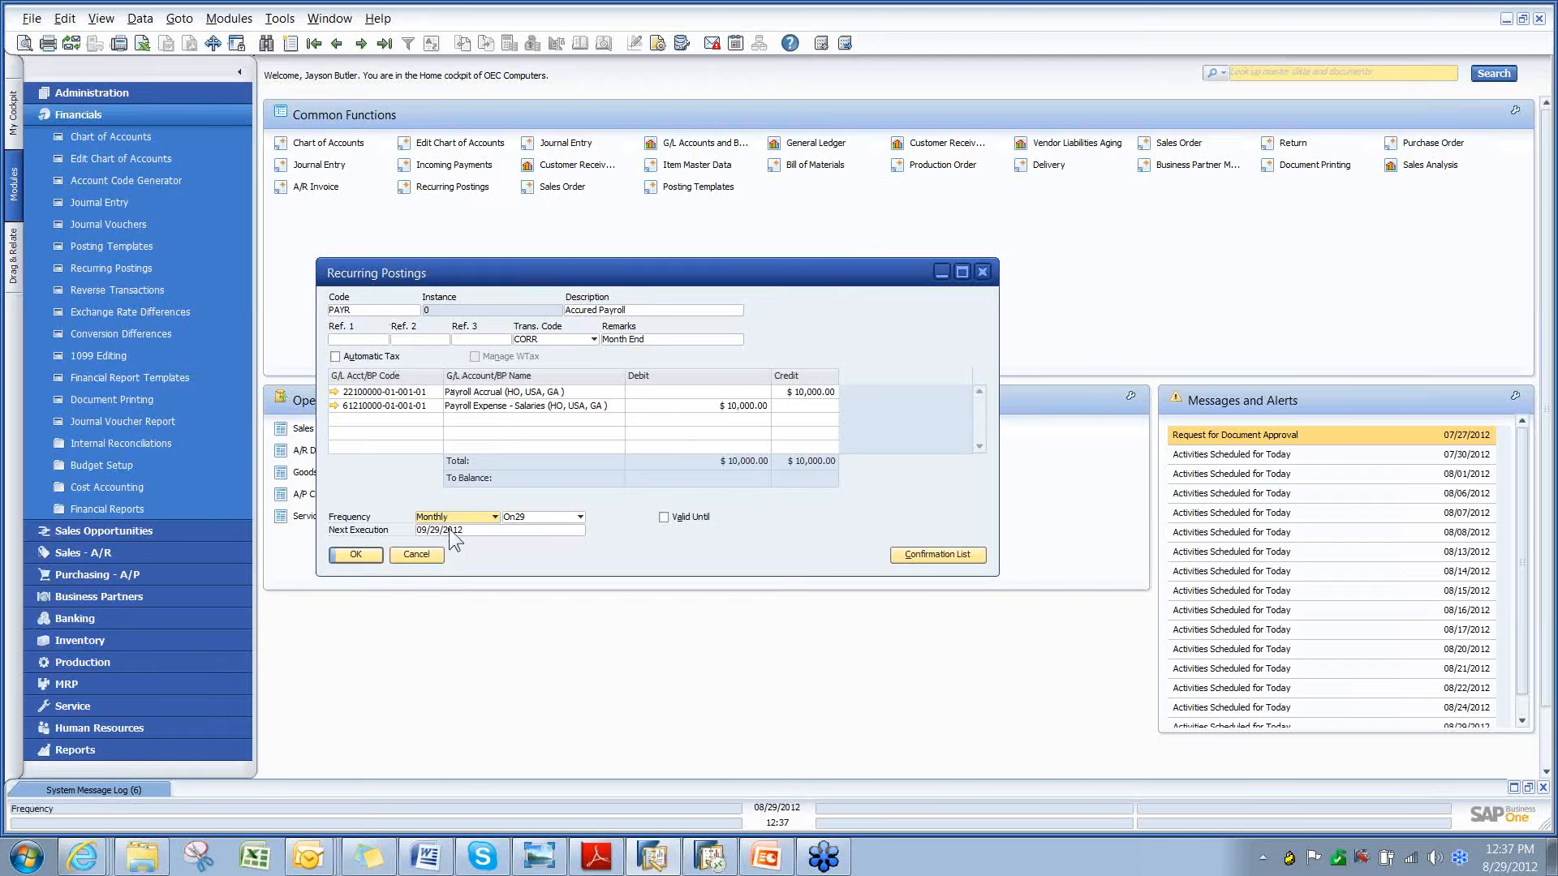
mouse_move(1369, 852)
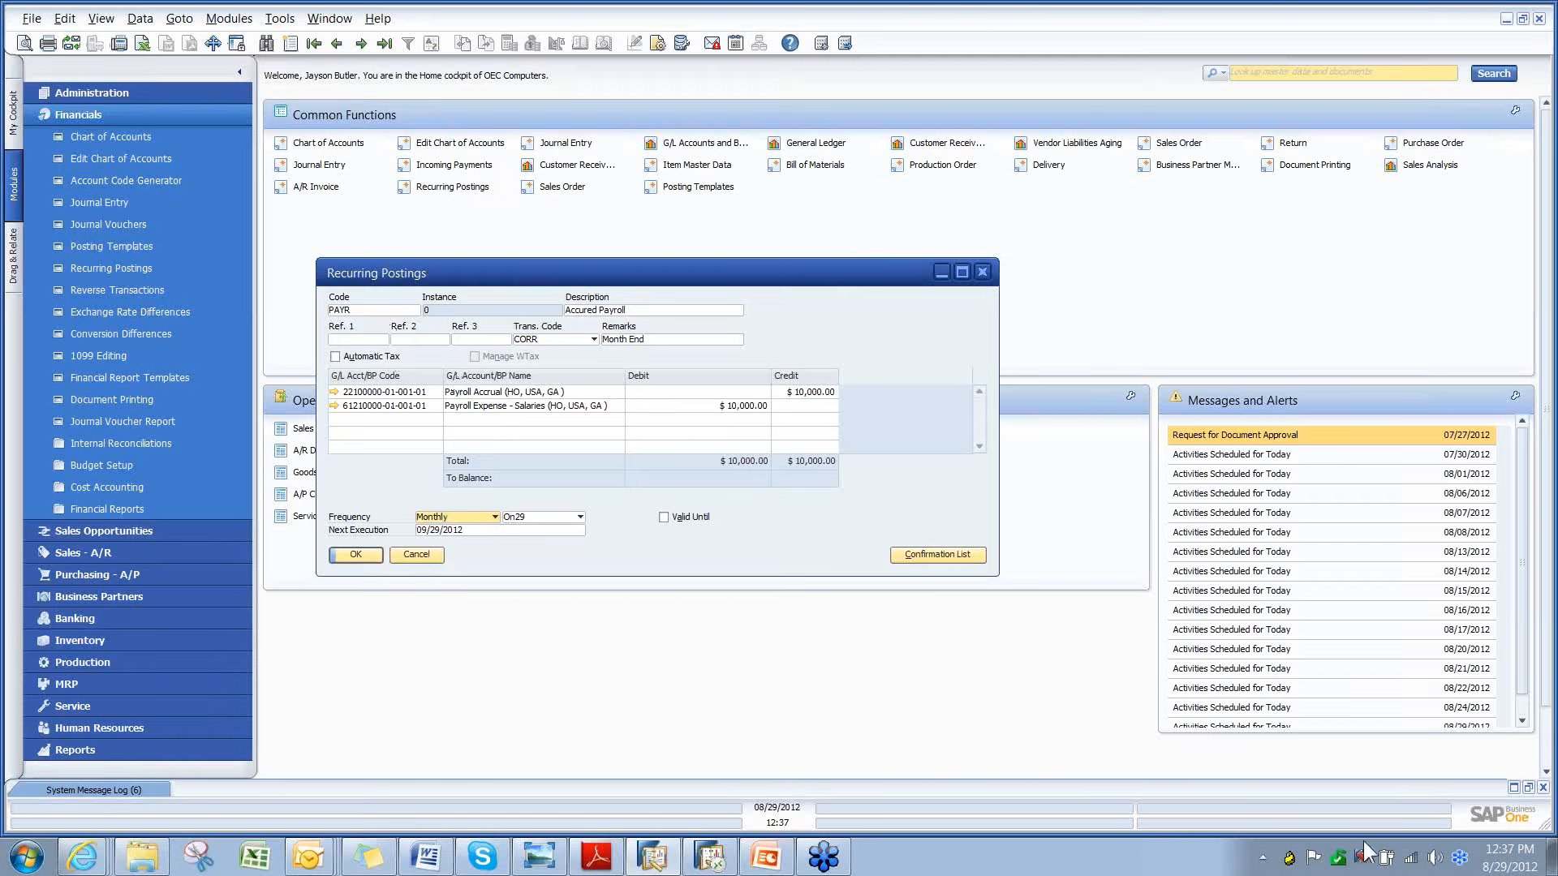